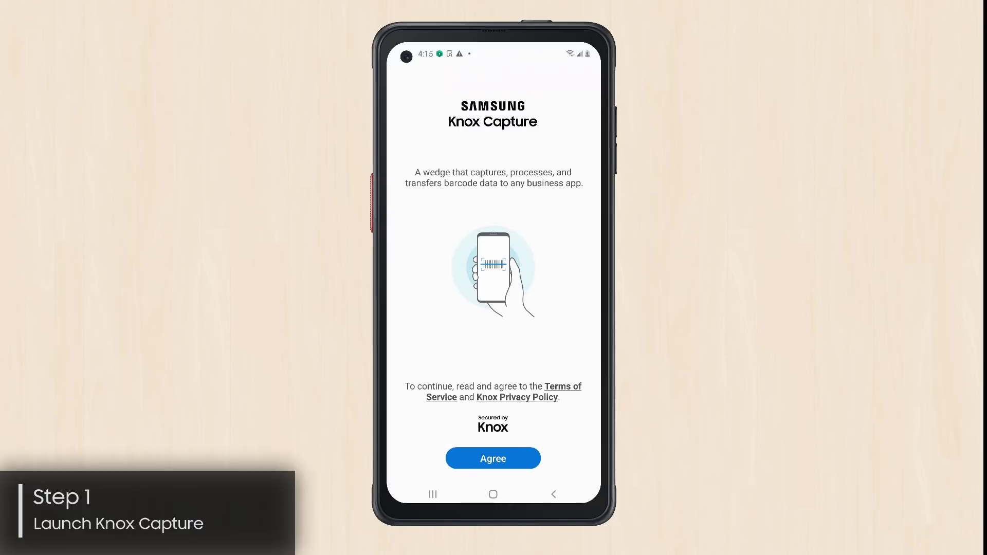
Step: Accept the terms of service and the Scandit partner agreements to reach the profiles home screen
left_click(493, 459)
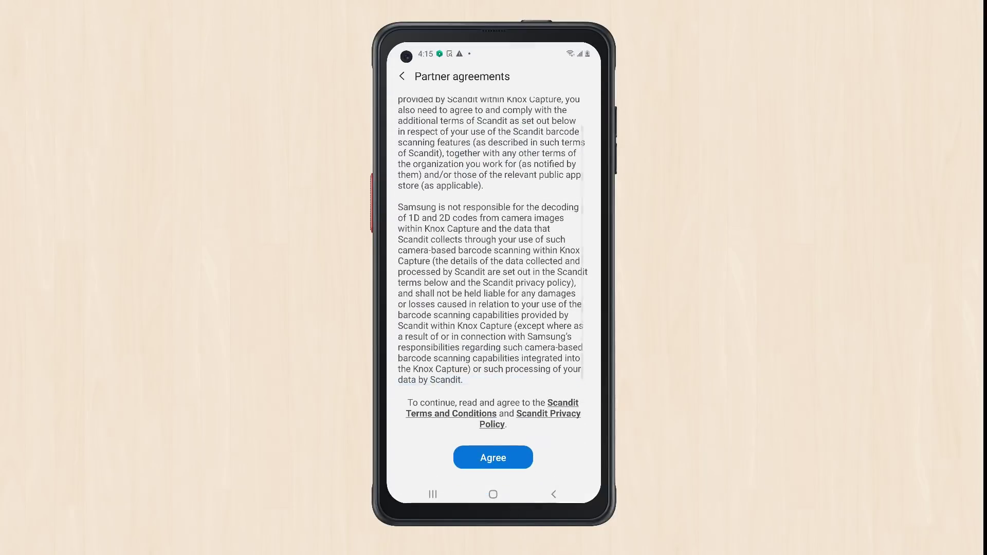
left_click(493, 457)
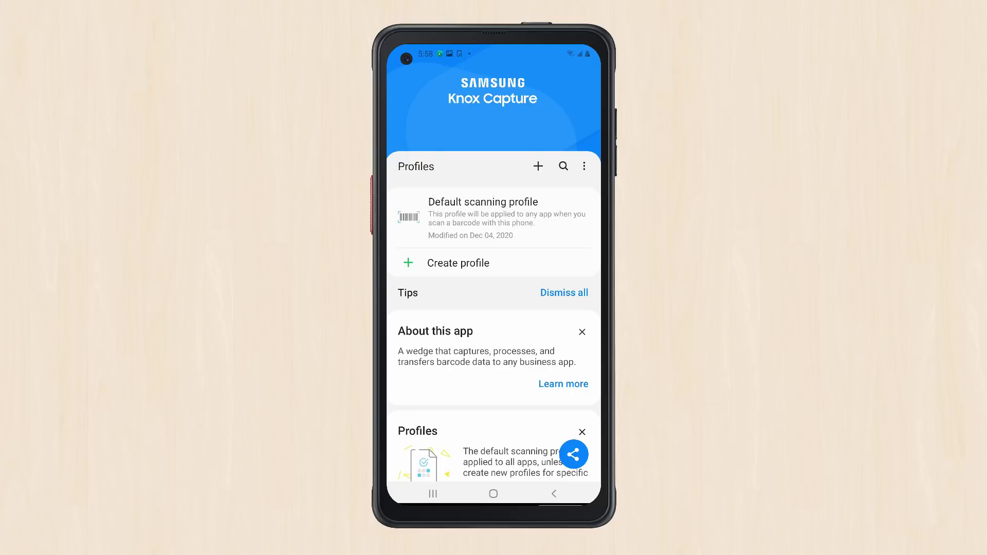
Step: Create a new profile named 'Knox Capture Test' and reach the app-selection list
left_click(457, 263)
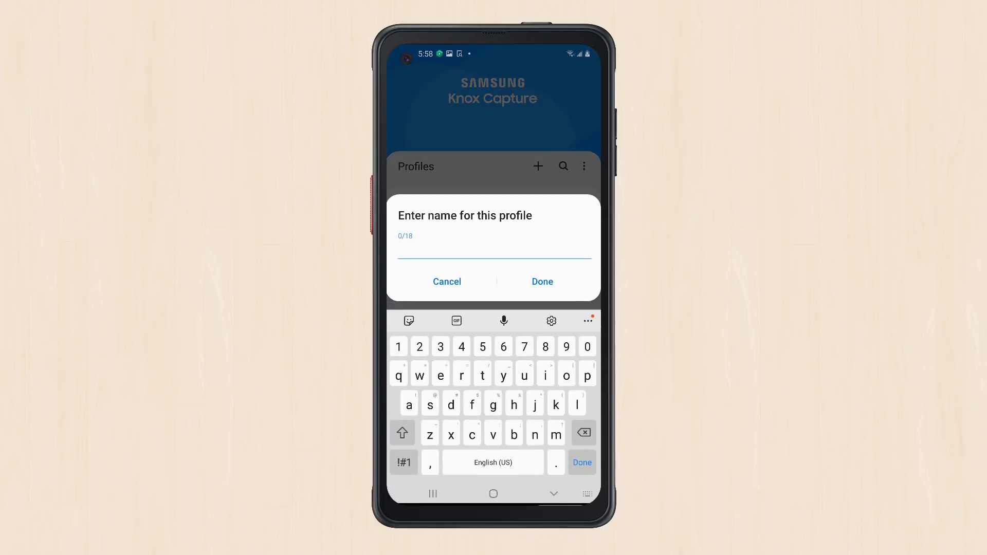
type("Knox Capture T")
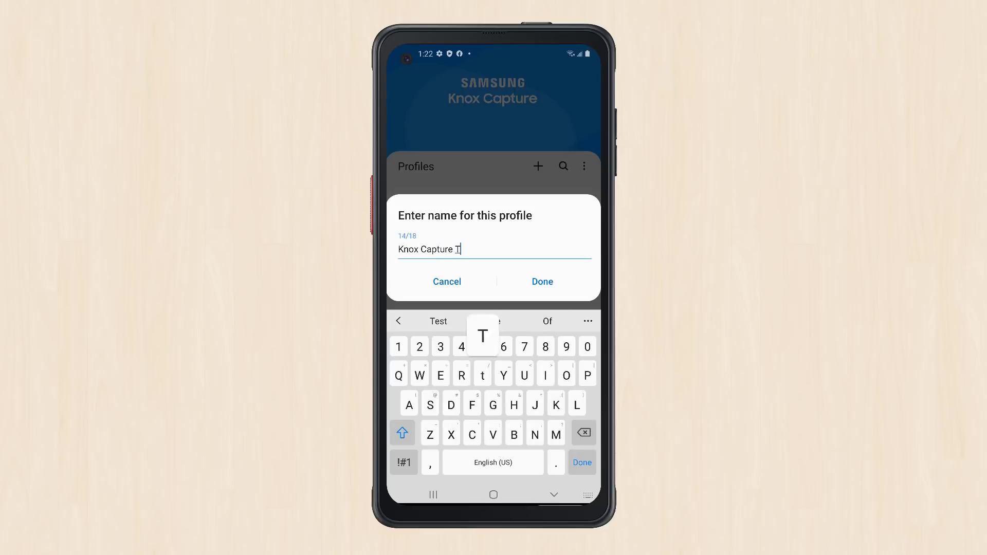
left_click(542, 281)
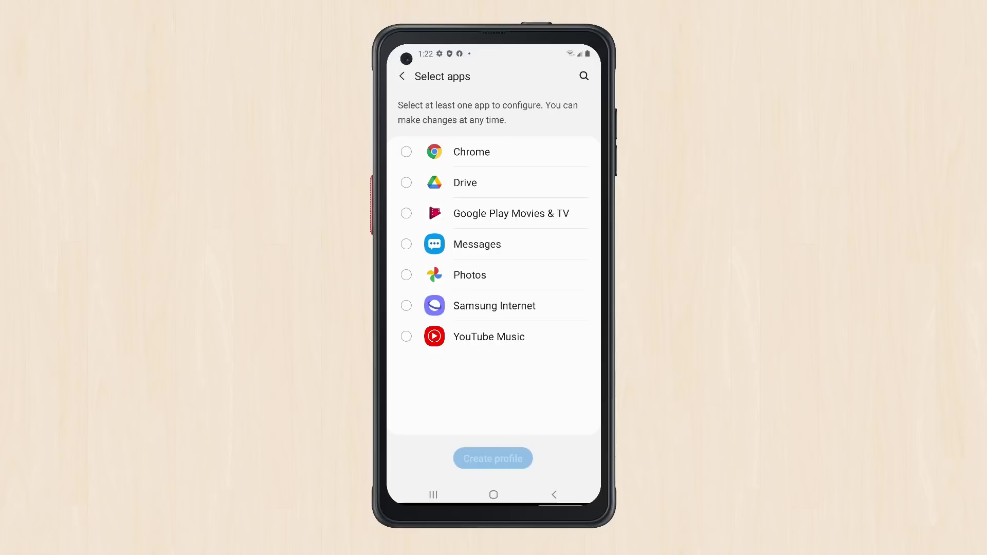
Step: Assign Samsung Internet's SBrowserMainActivity to the profile and create it
left_click(494, 306)
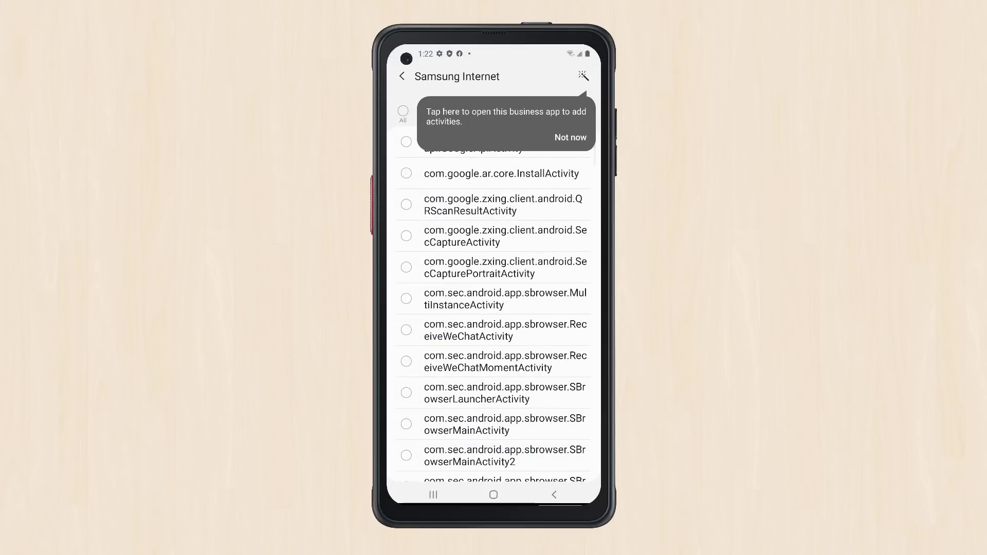
left_click(570, 137)
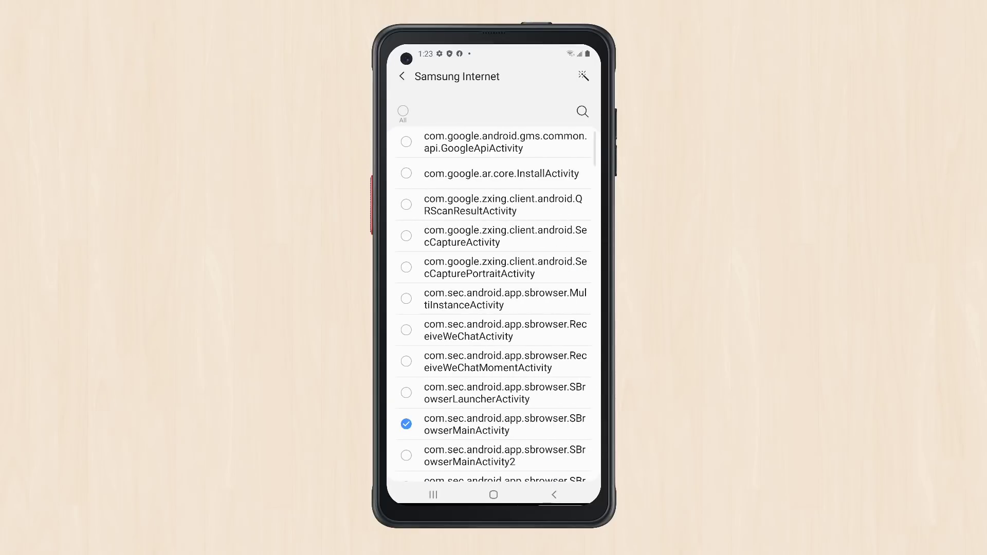
left_click(402, 76)
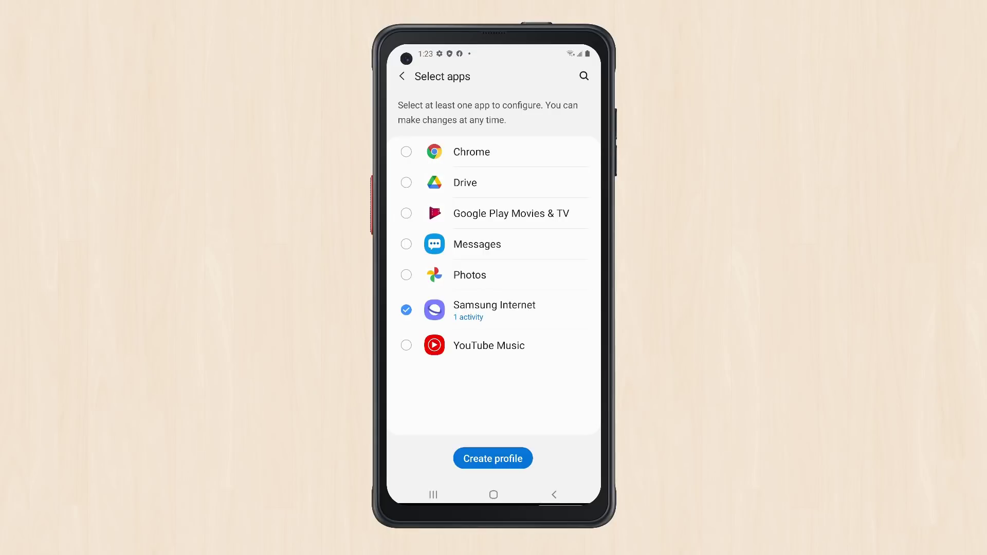
left_click(493, 458)
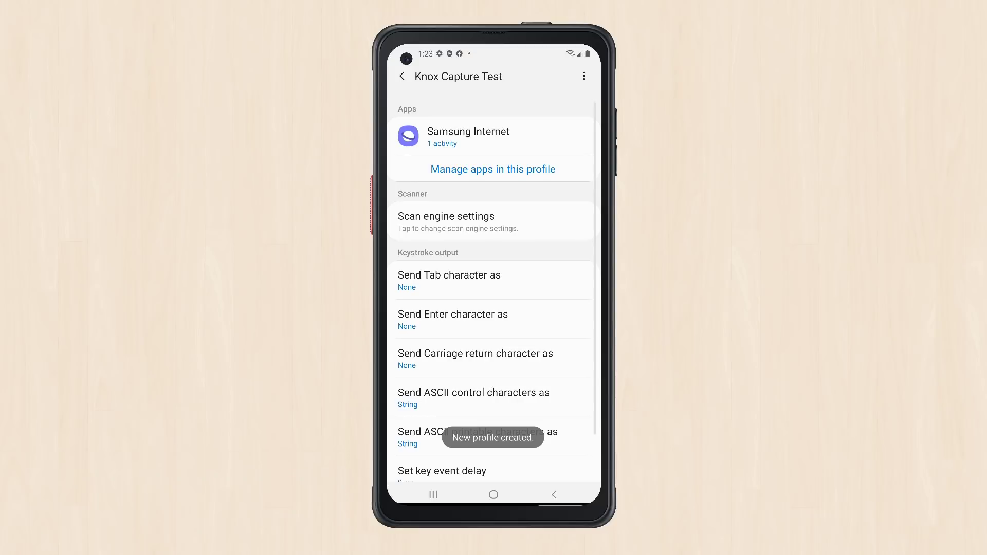
Step: Enable the Micro QR barcode type in the profile's scan engine settings and save
left_click(493, 221)
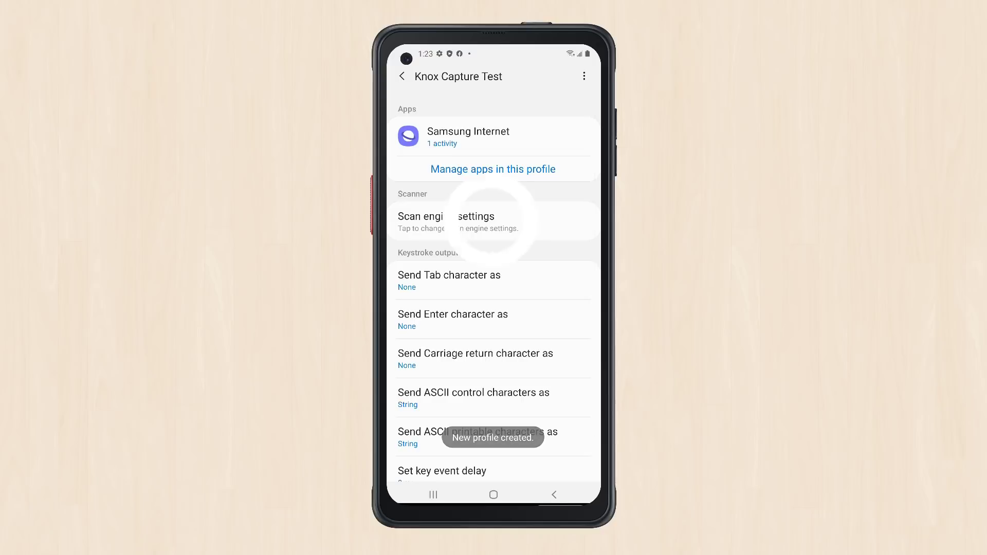
left_click(450, 222)
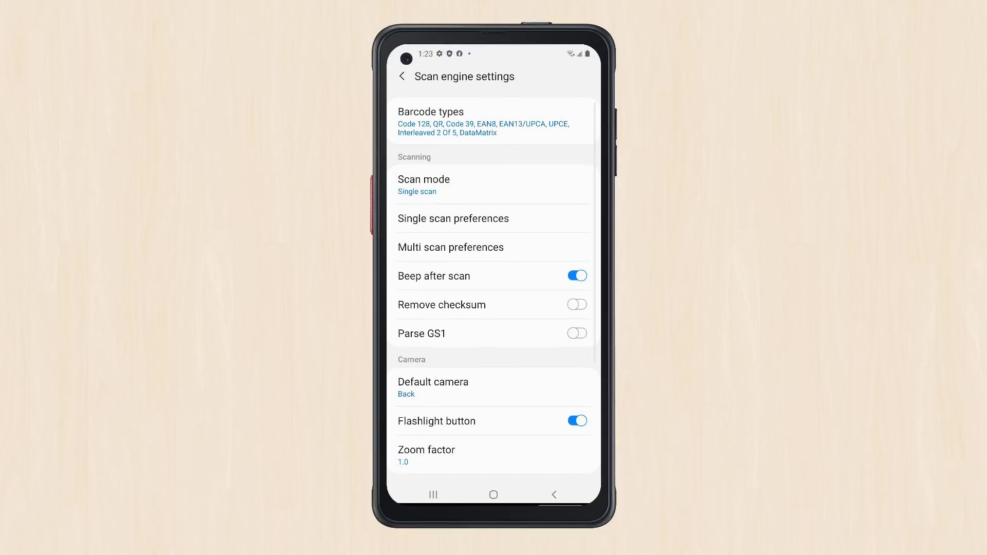
left_click(493, 121)
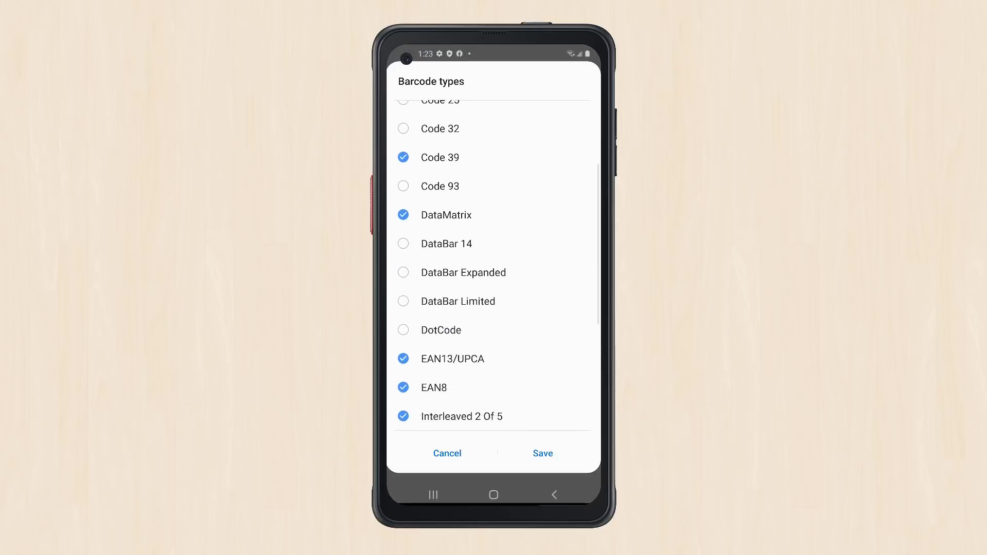
scroll("down", 3)
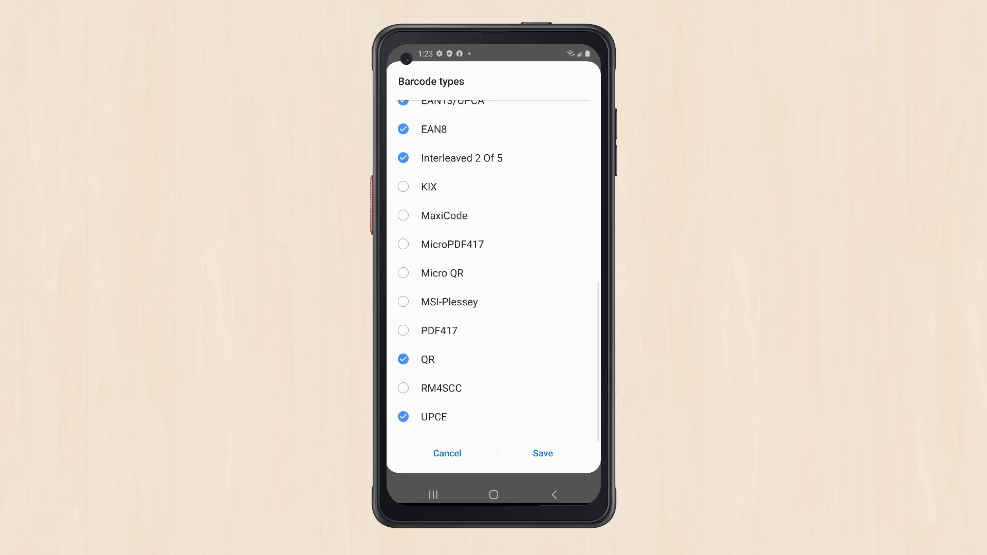
left_click(542, 453)
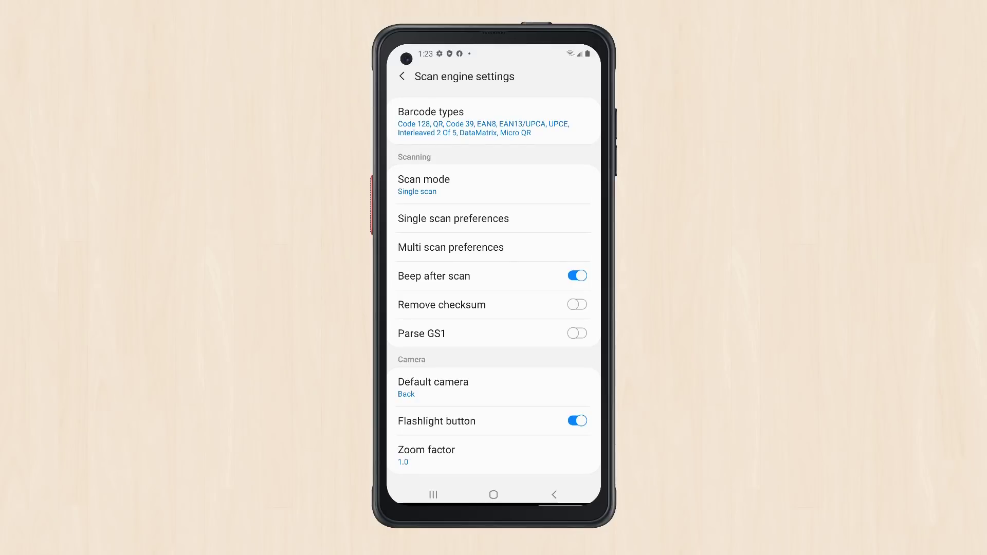
Step: Set 'Send Enter character as' to Key event in the profile's keystroke output
left_click(402, 76)
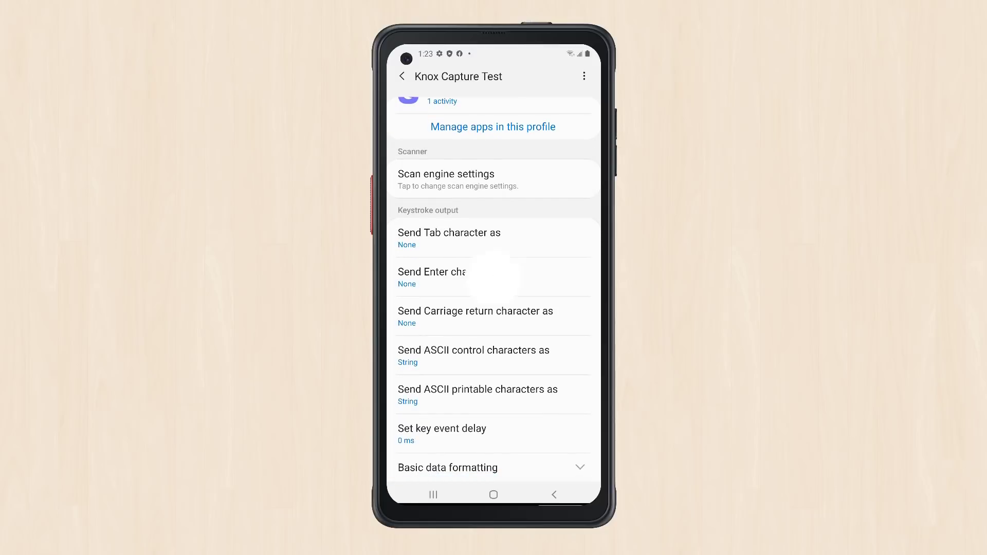
left_click(449, 276)
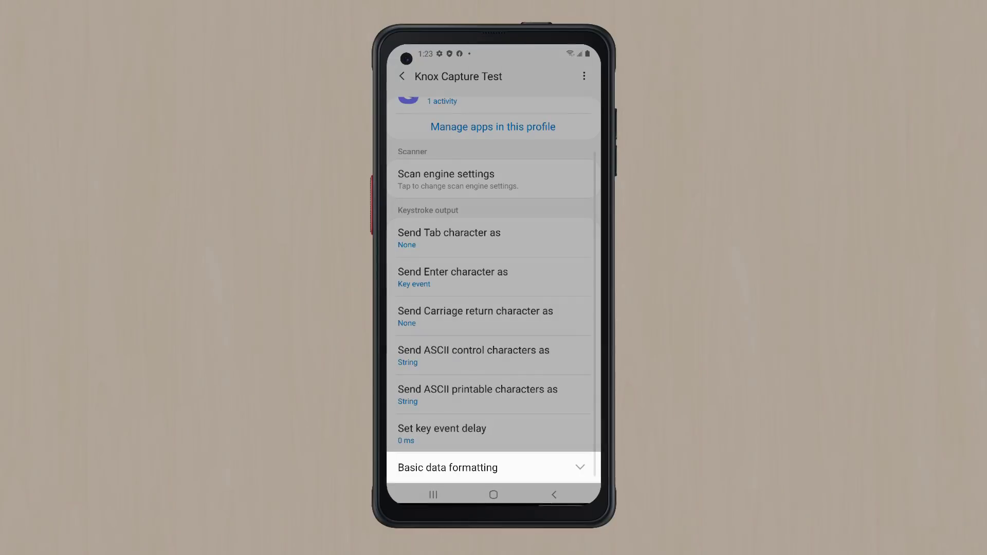
Step: Switch on Append Enter character under Basic data formatting and return to the profiles list
left_click(554, 494)
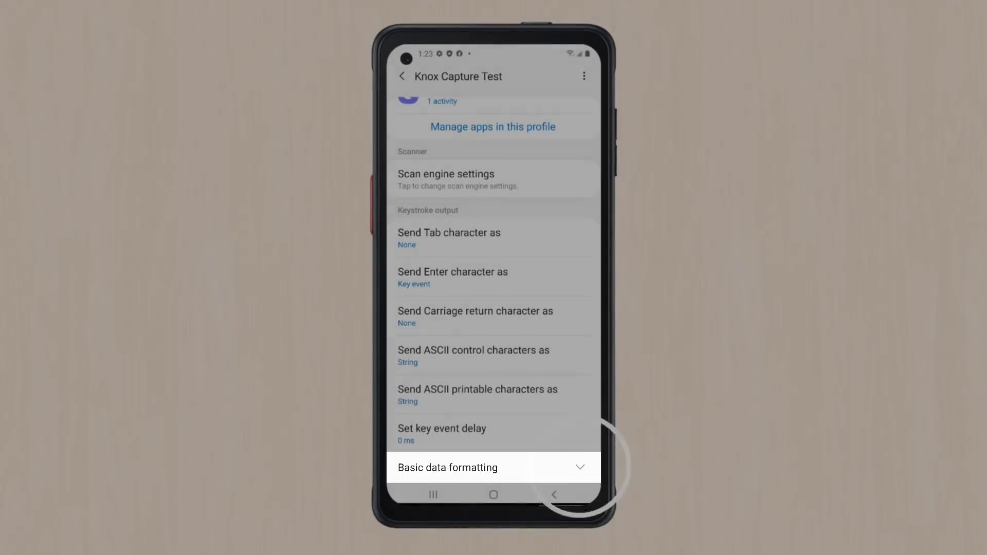
left_click(493, 467)
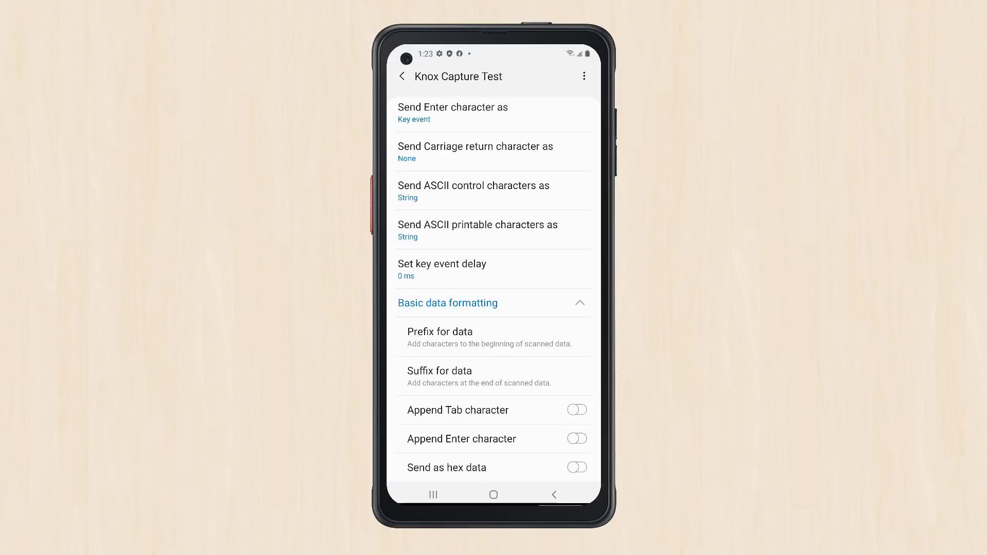
left_click(576, 439)
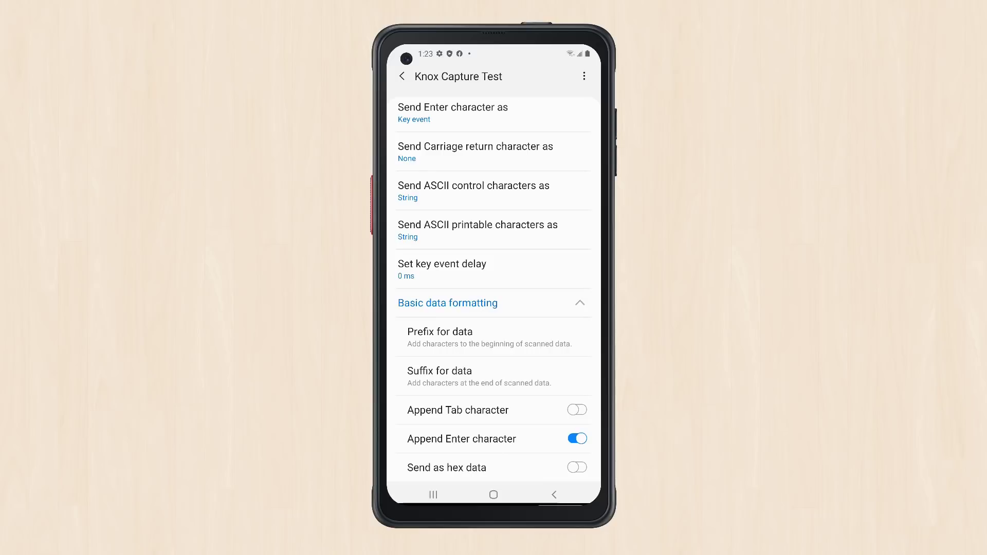
left_click(402, 76)
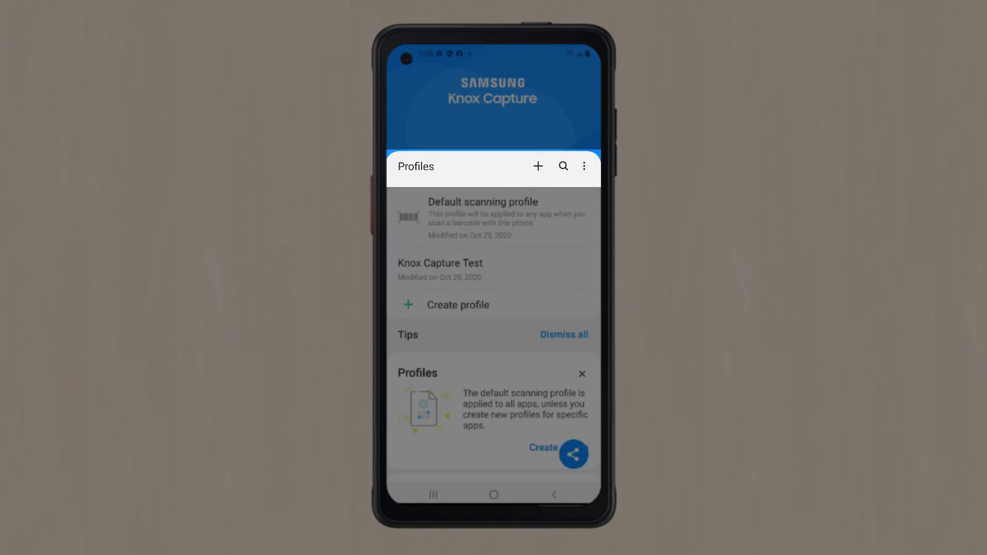
Step: Open Test apps from the overflow menu to launch Samsung Internet in test mode
left_click(584, 167)
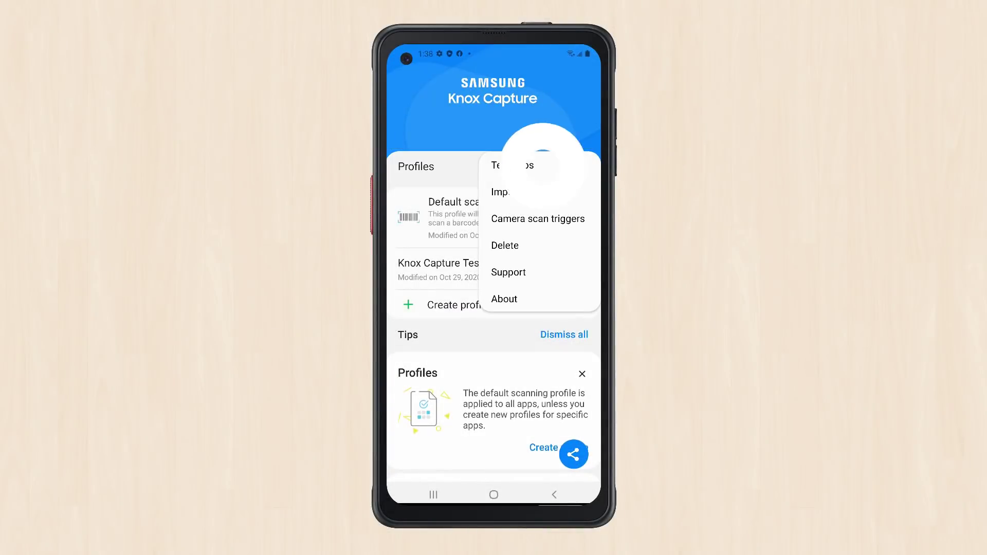
left_click(510, 164)
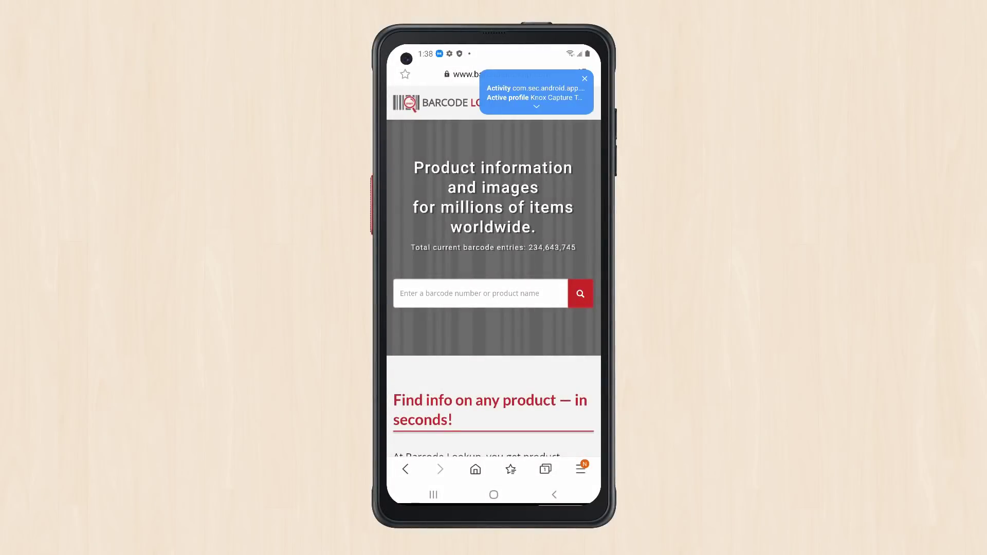
left_click(583, 78)
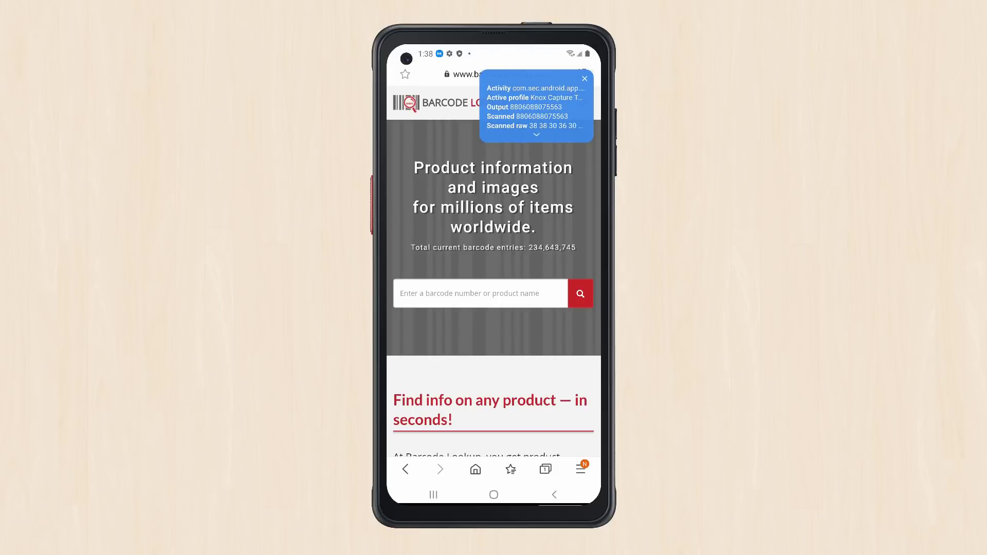
left_click(537, 135)
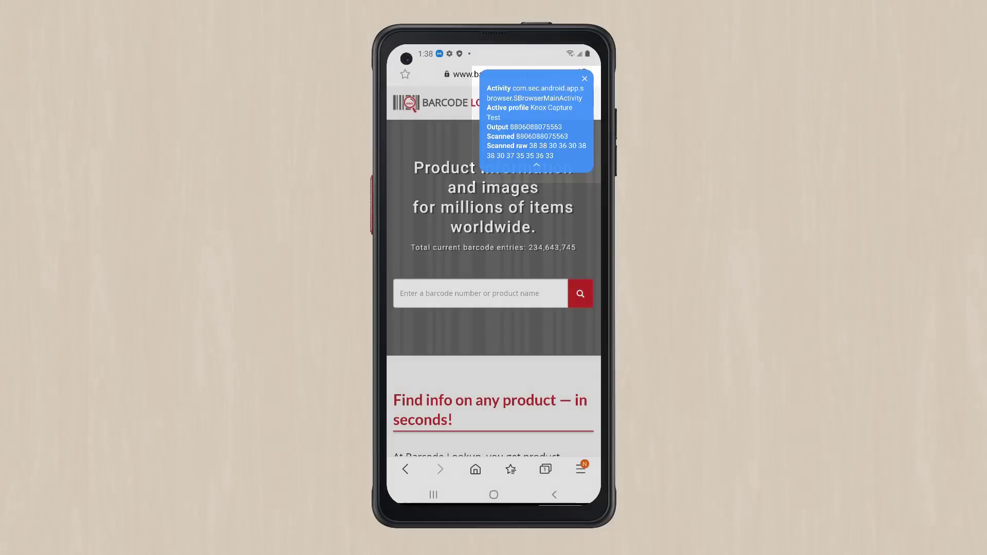
left_click(582, 78)
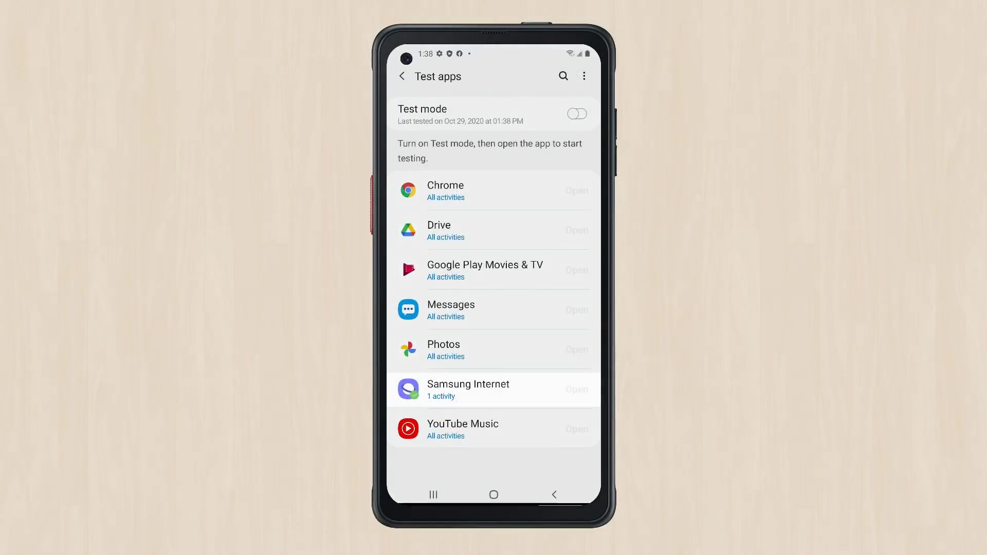
Step: Return to the Profiles home screen and bring up the share configuration options
left_click(493, 389)
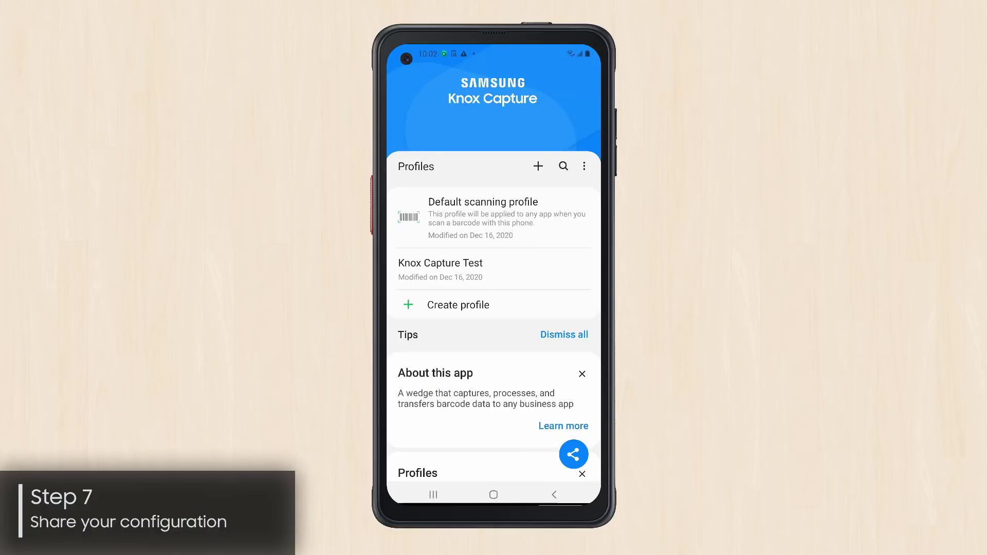
left_click(573, 455)
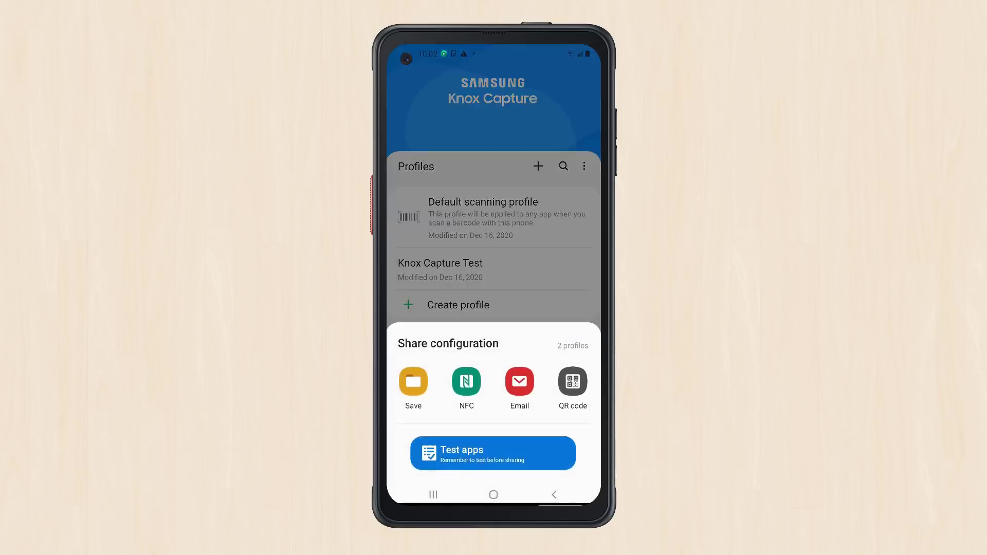